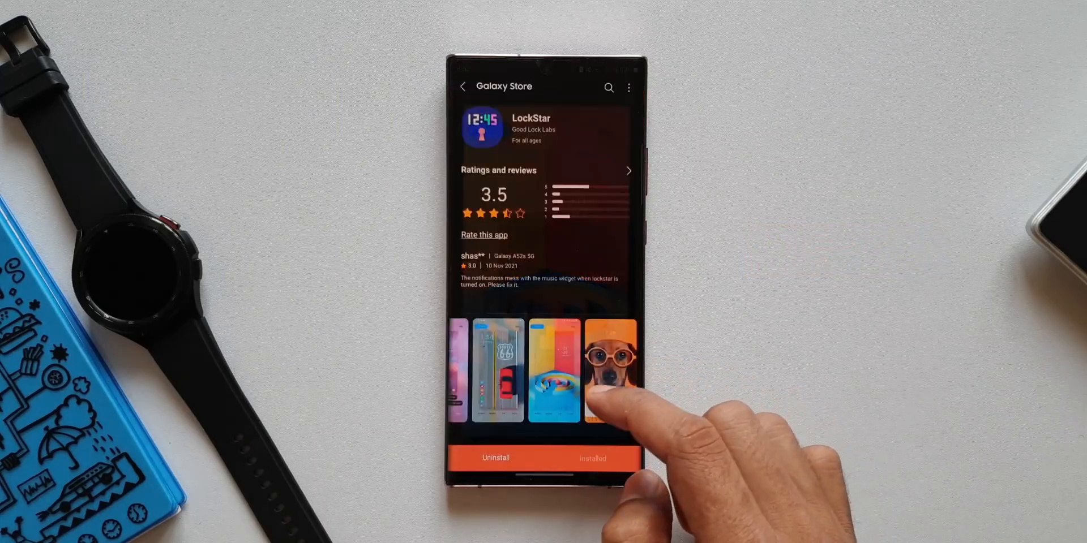
Scroll the LockStar Galaxy Store page down to its What's new changelog.
scroll(down, 3)
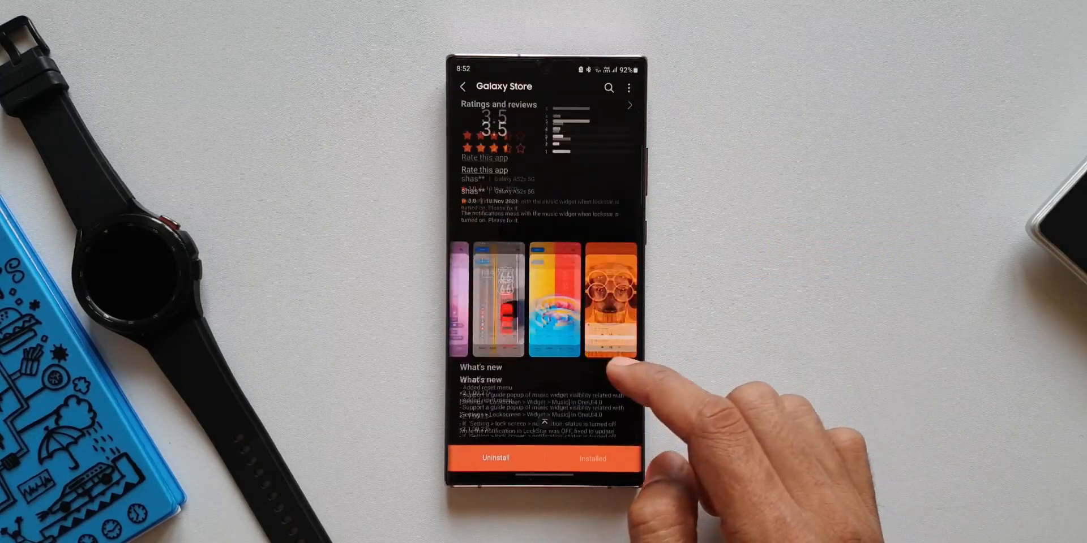
scroll(down, 3)
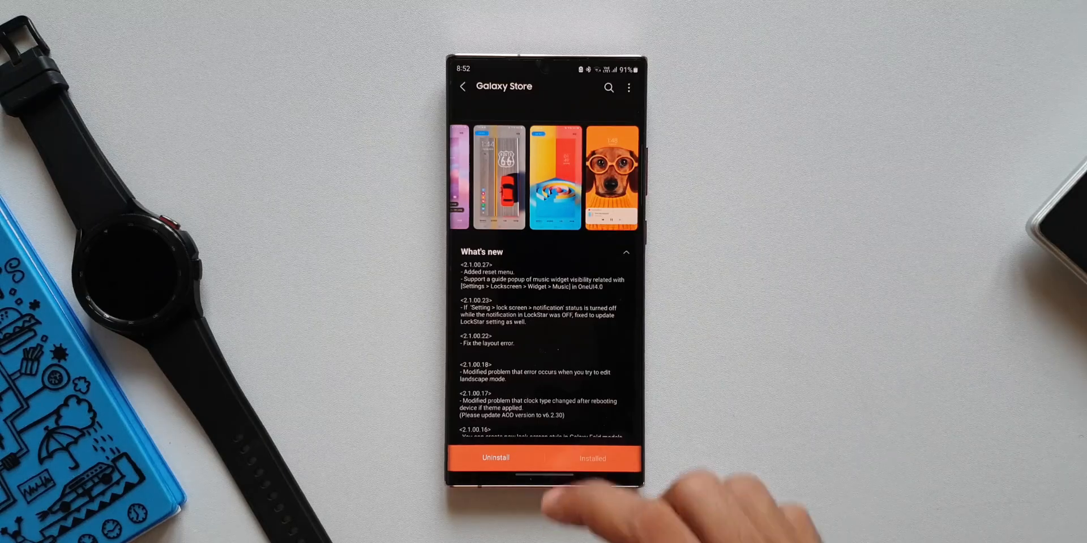
Open LockStar from Good Lock, view the lock screen timeout options, then return.
key(HOME)
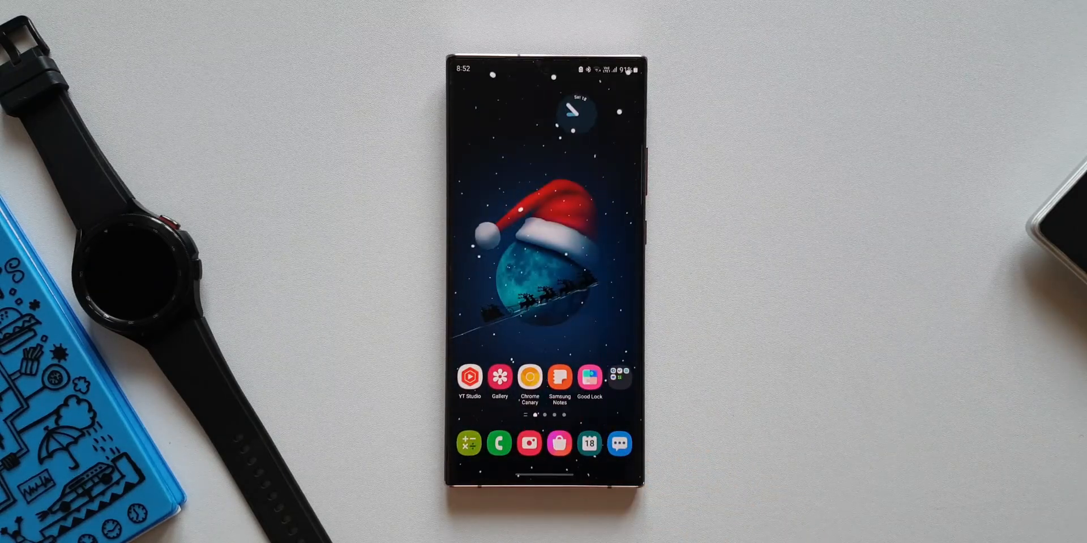
click(590, 376)
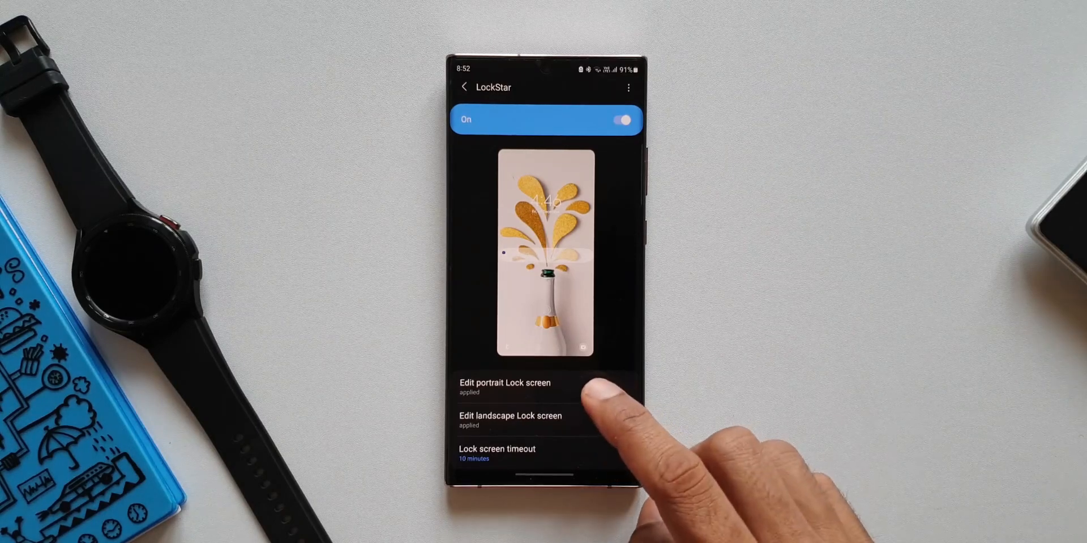
click(496, 450)
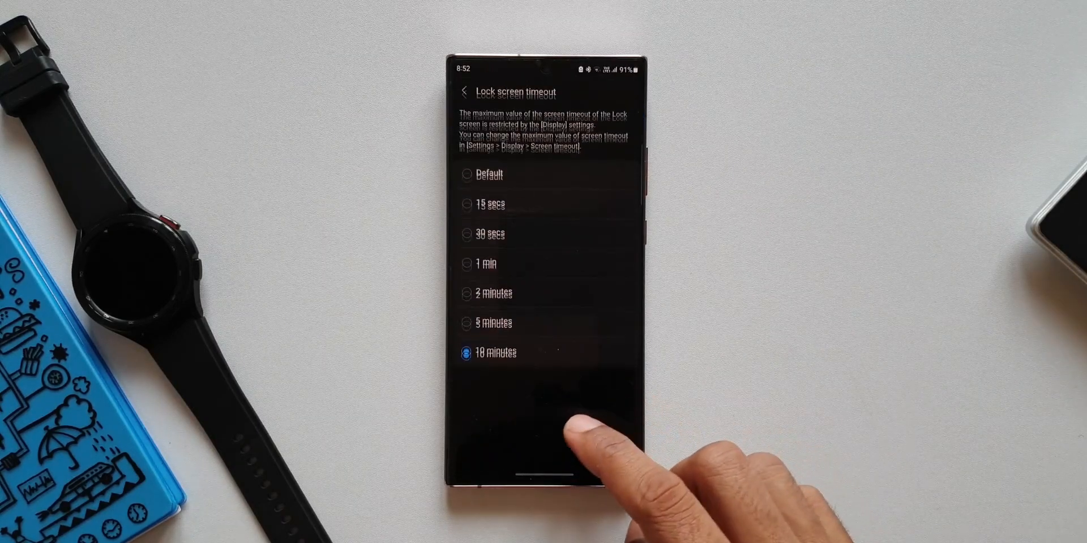
click(464, 92)
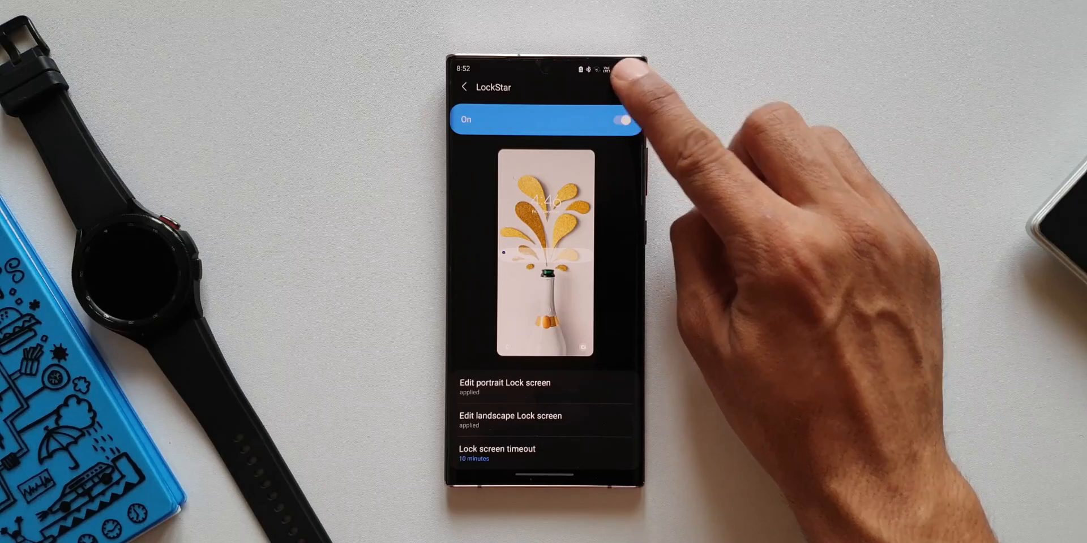
Reset LockStar to its default lock screen from the three-dot menu and confirm.
click(626, 70)
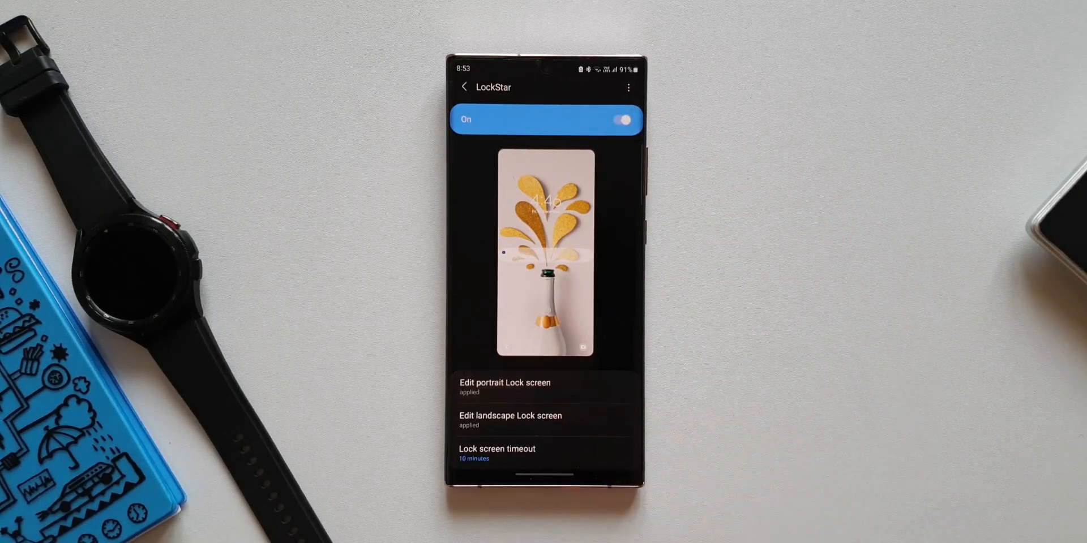
click(504, 384)
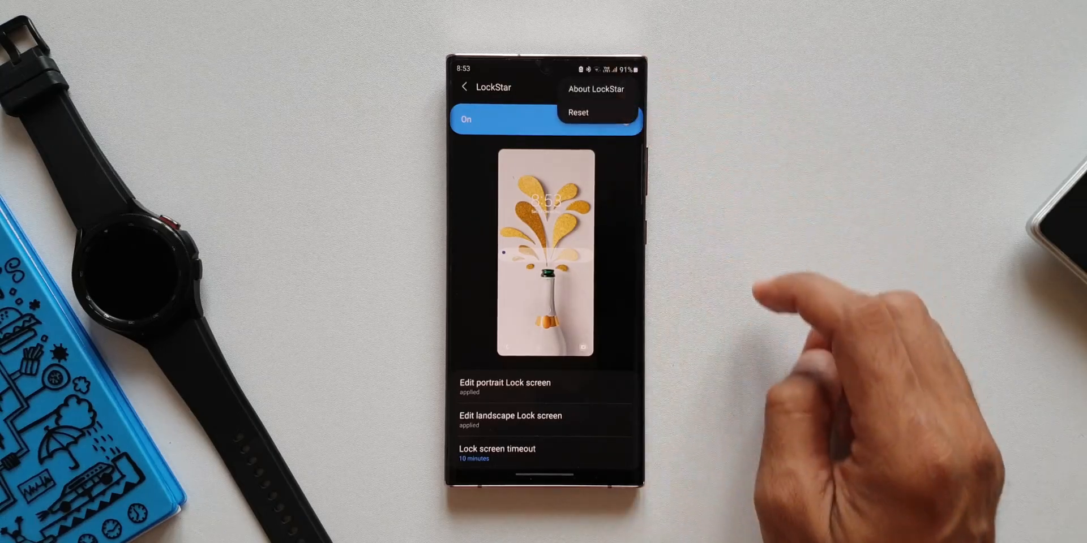
click(577, 112)
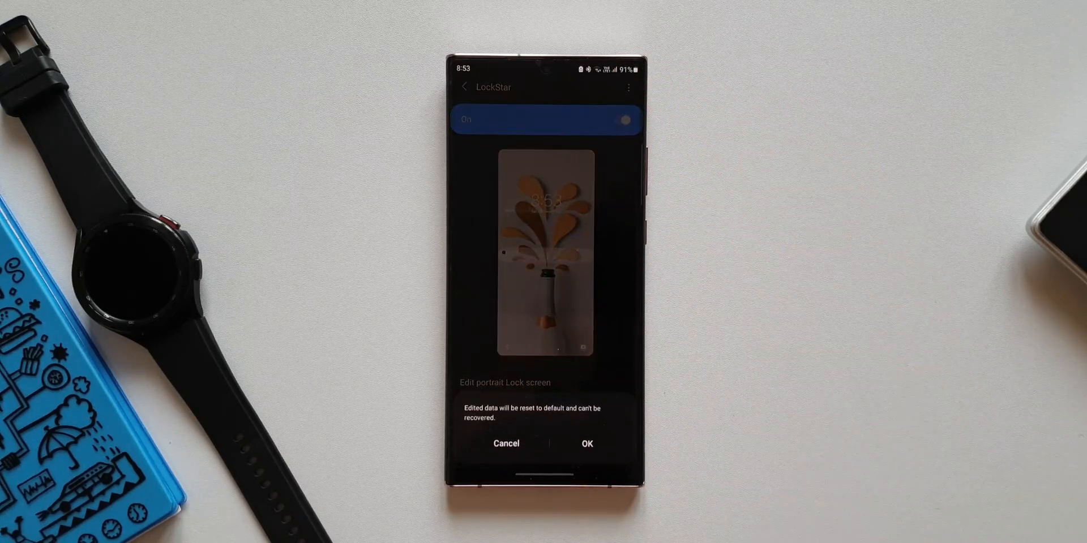
click(586, 443)
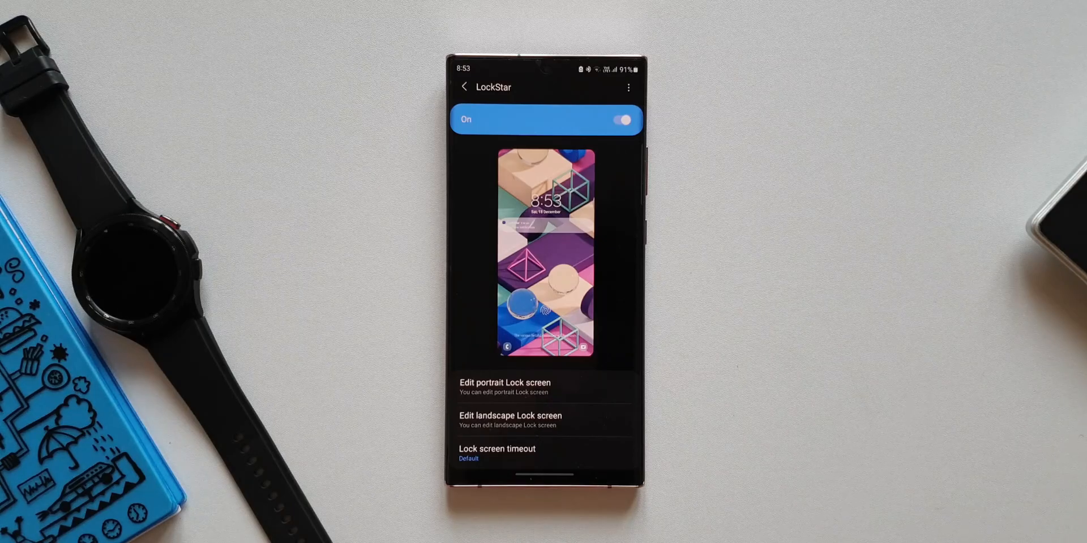
Edit the portrait lock screen and select MusicWidget under Items to show its guide.
click(499, 382)
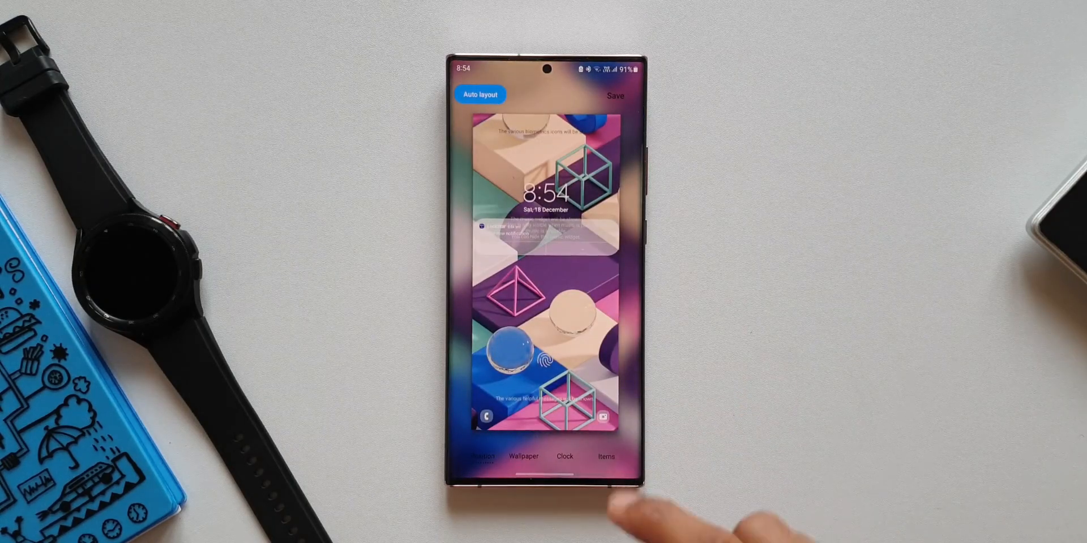
click(606, 456)
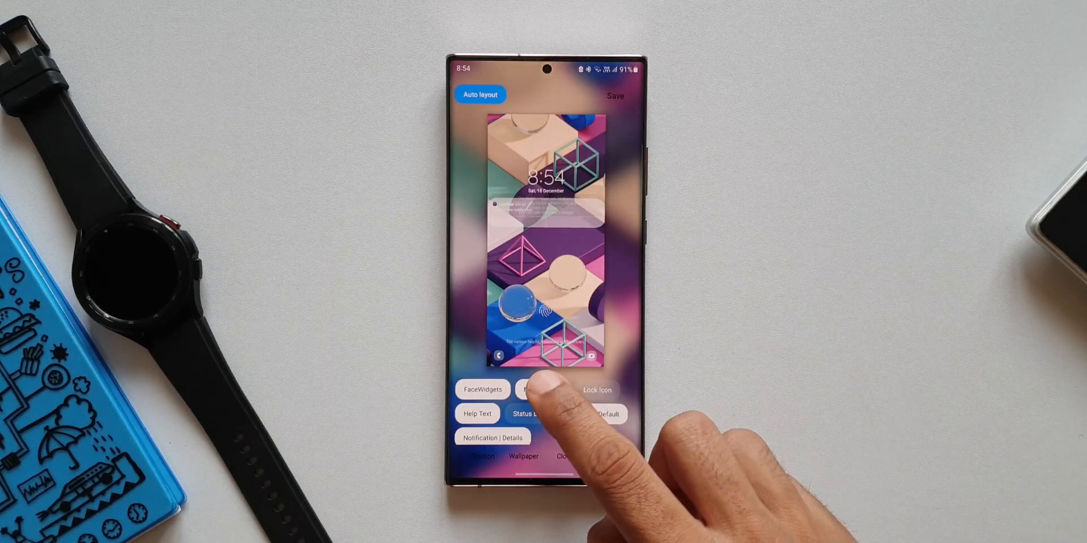
click(543, 389)
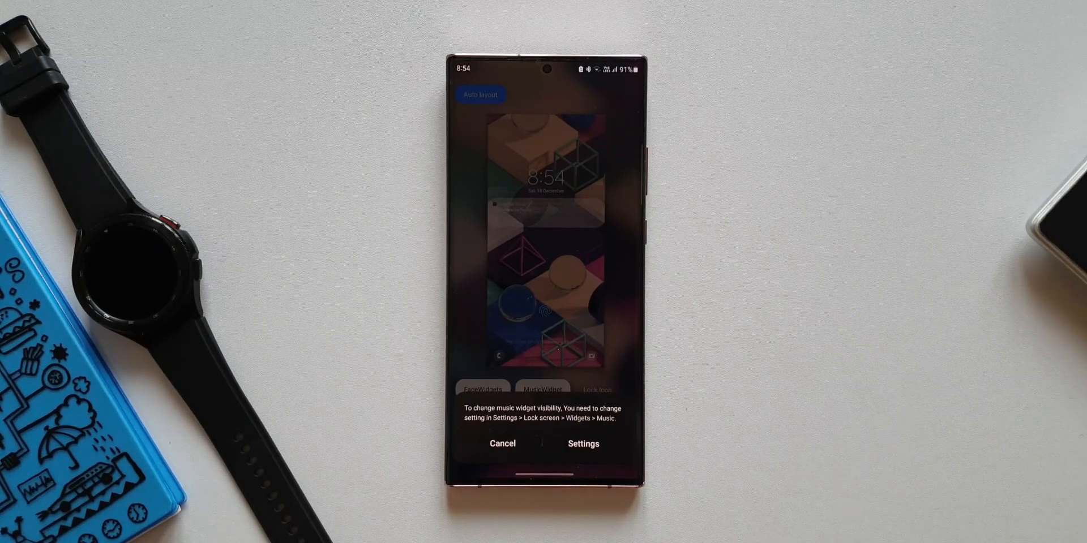
Open the lock screen Music widget settings and set its transparency to 44%.
click(502, 444)
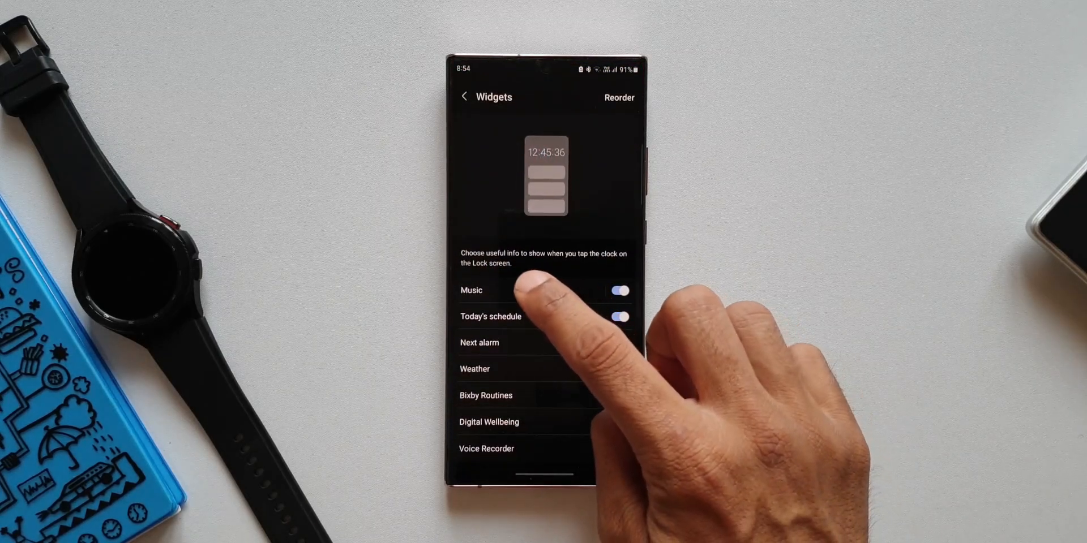
click(471, 290)
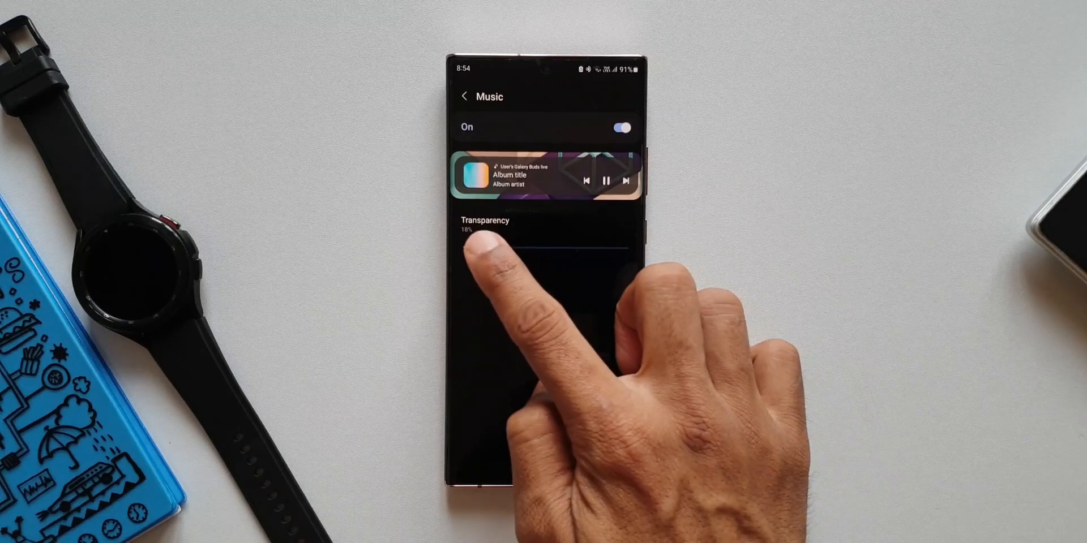
drag(471, 248, 512, 248)
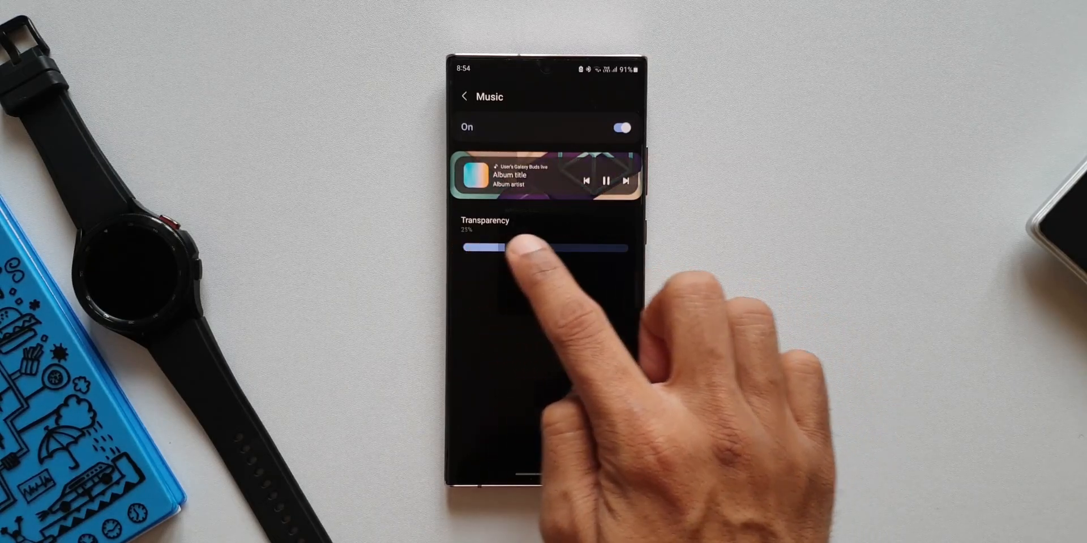
drag(502, 248, 472, 248)
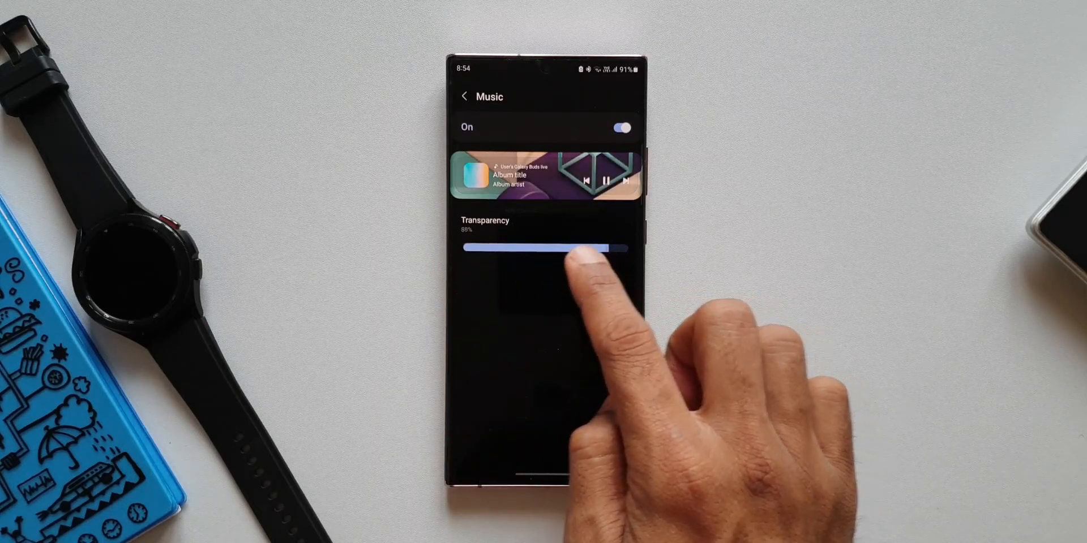
drag(610, 248, 537, 248)
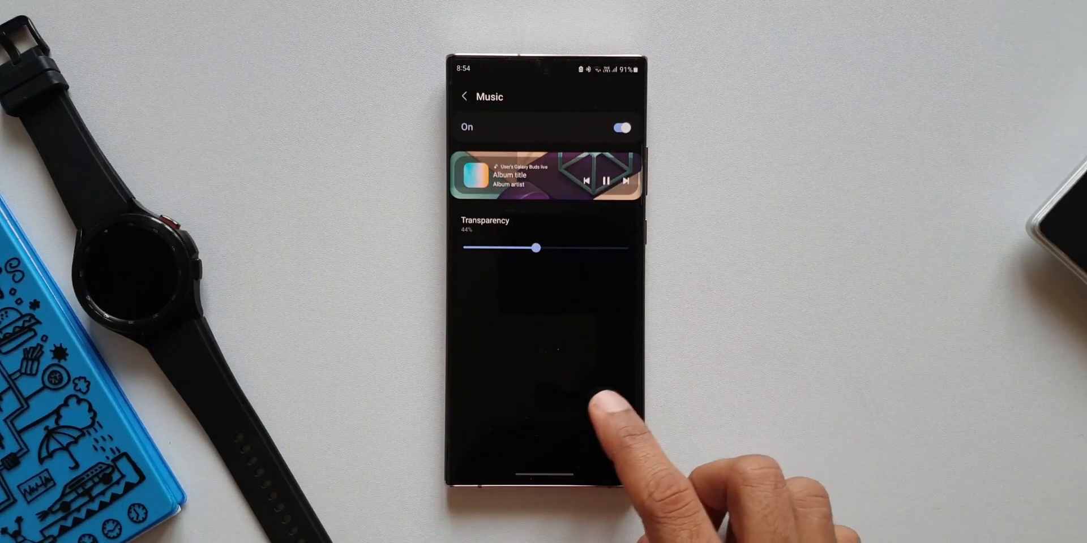
Return to the portrait lock screen editor and show the Wallpaper options.
click(465, 96)
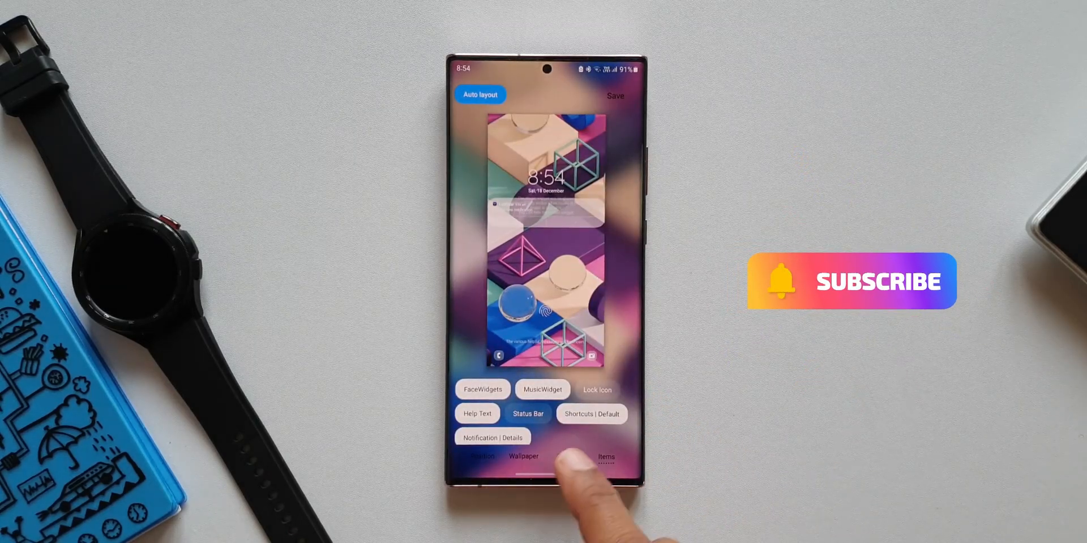
click(523, 457)
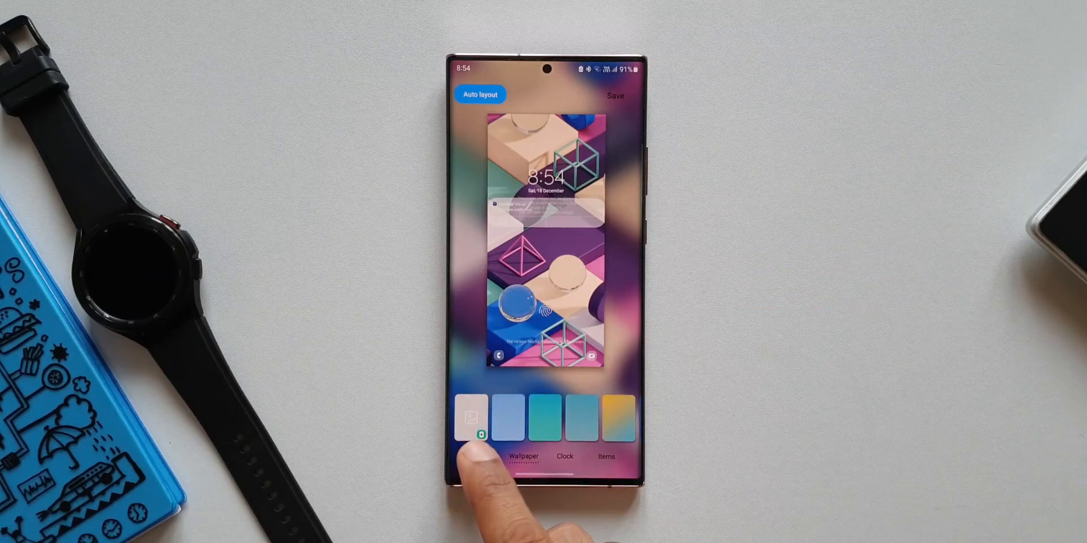